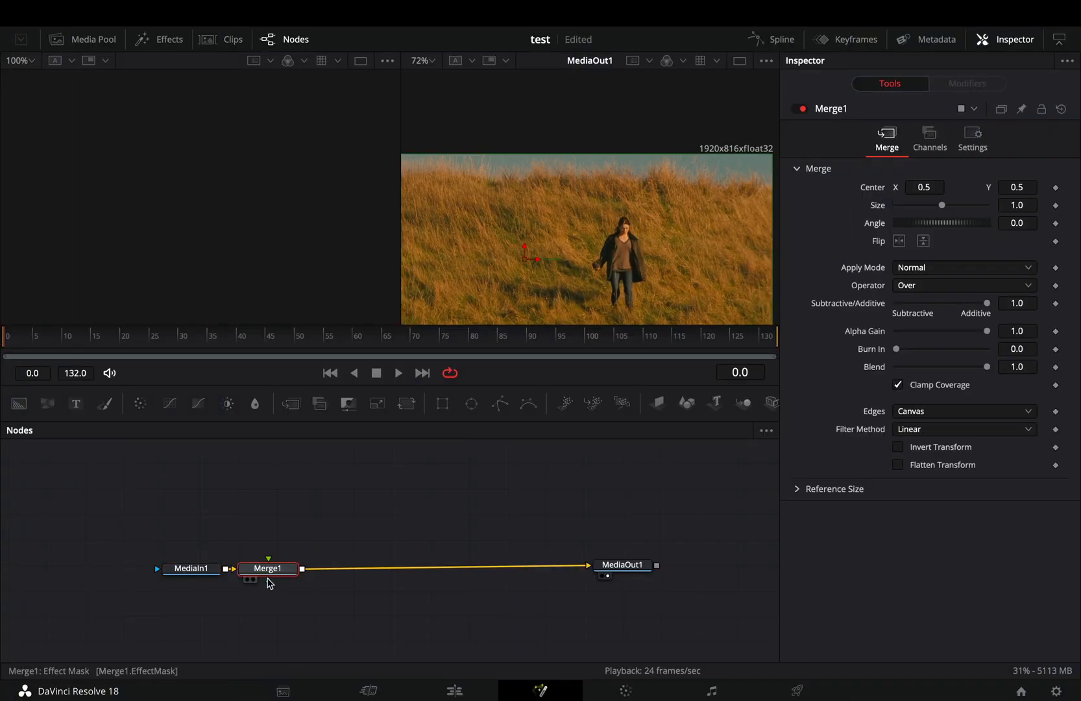
# Bring the cut-out subject clip into the node graph as MediaIn2, placed above the merge
pyautogui.moveTo(267, 568); pyautogui.dragTo(312, 567)
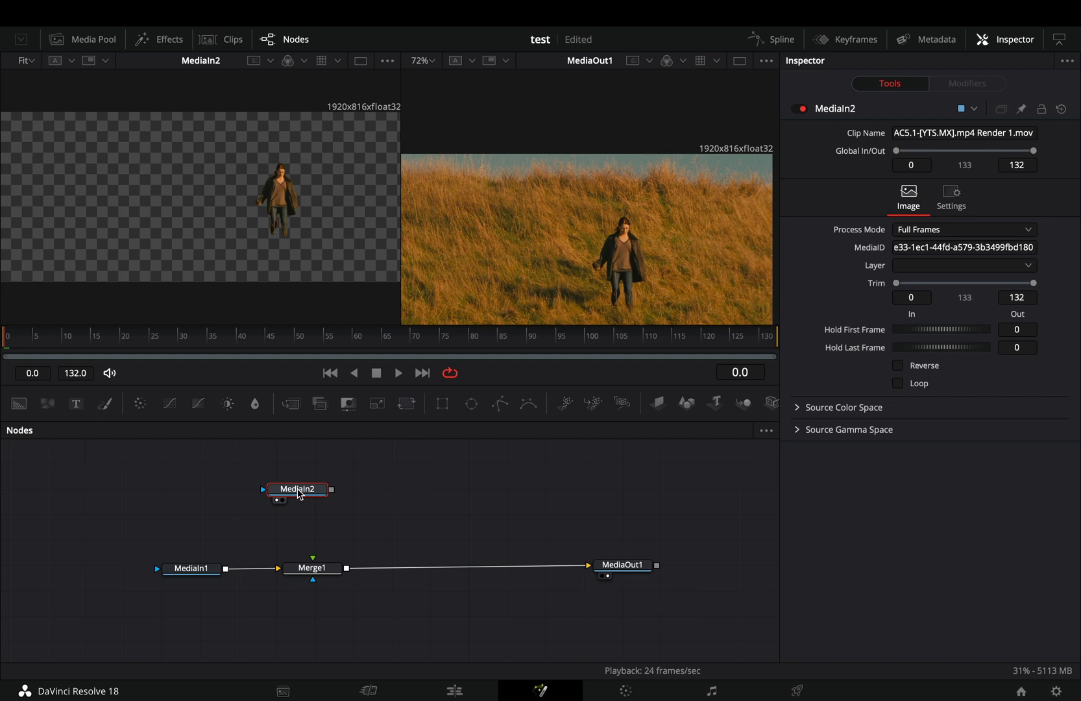
pyautogui.moveTo(329, 489); pyautogui.dragTo(312, 567)
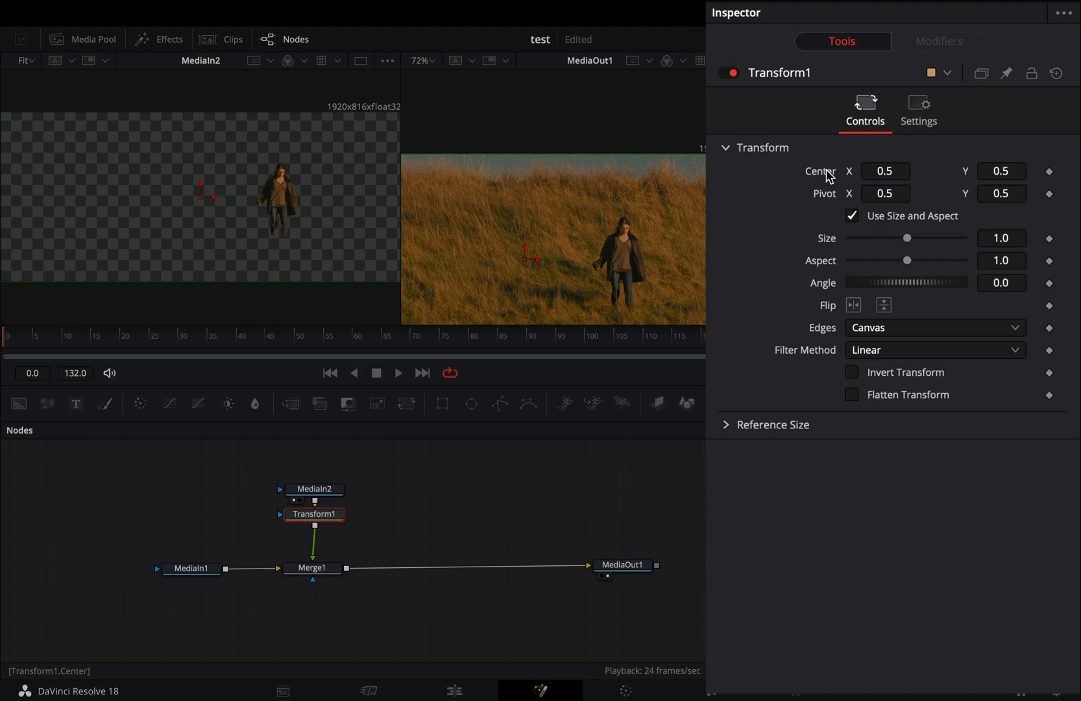
# Modify Transform1's Center with a Shake modifier: minimum 0.45, maximum 0.55, smoothness 2
pyautogui.rightClick(885, 171)
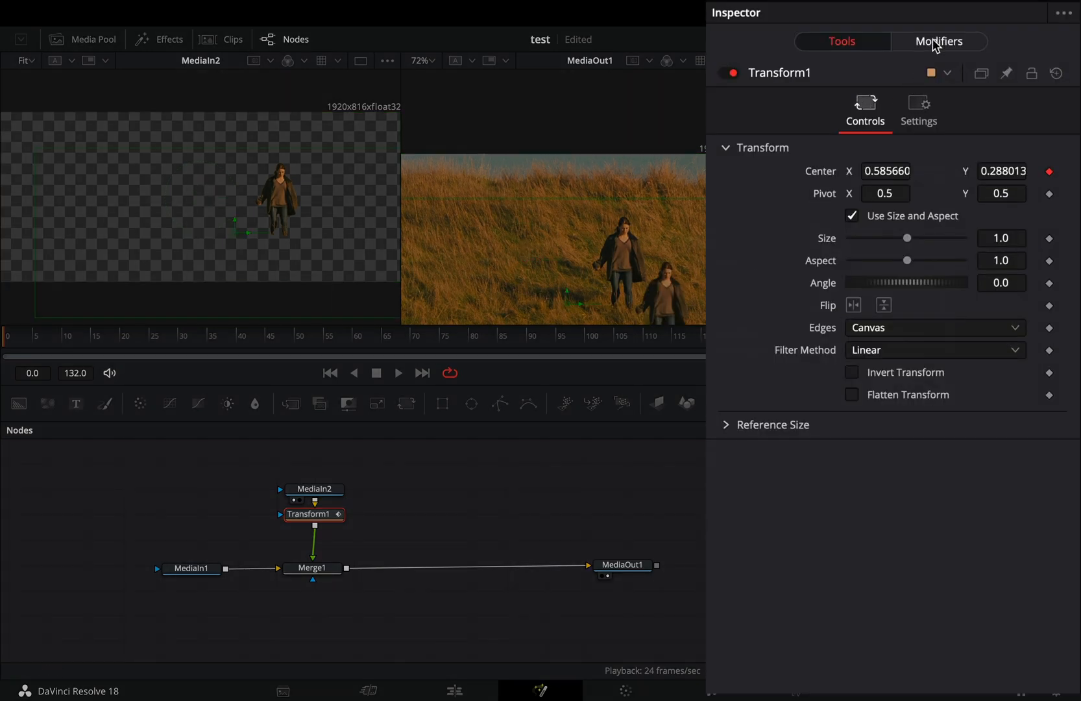
pyautogui.click(937, 42)
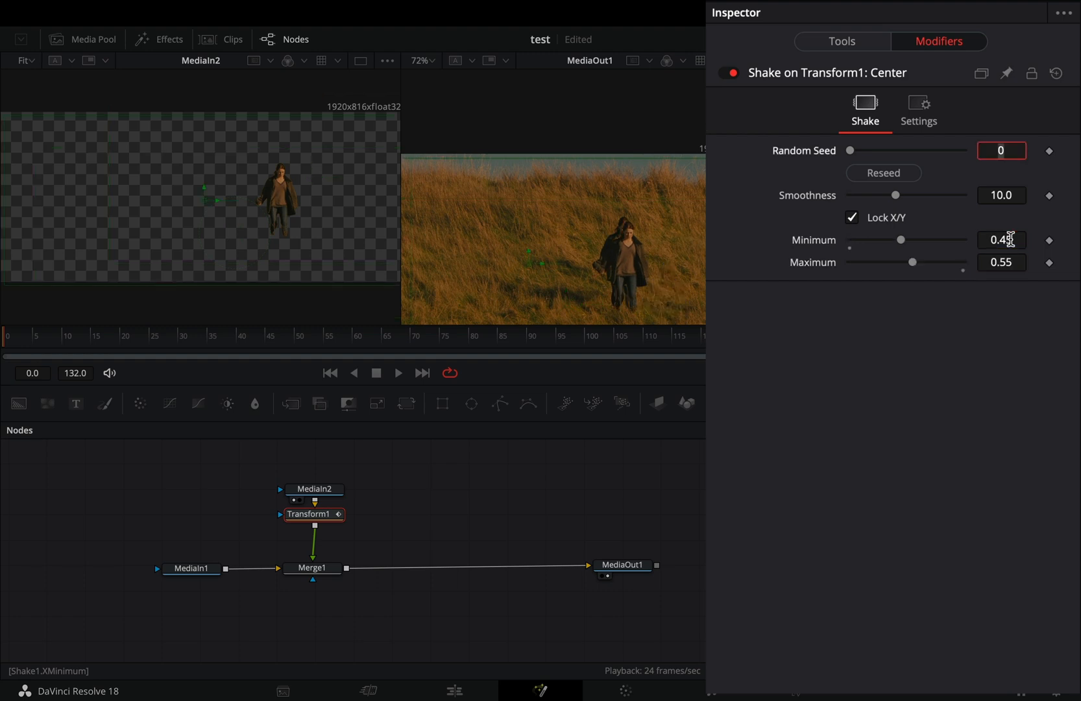
pyautogui.moveTo(894, 195); pyautogui.dragTo(857, 195)
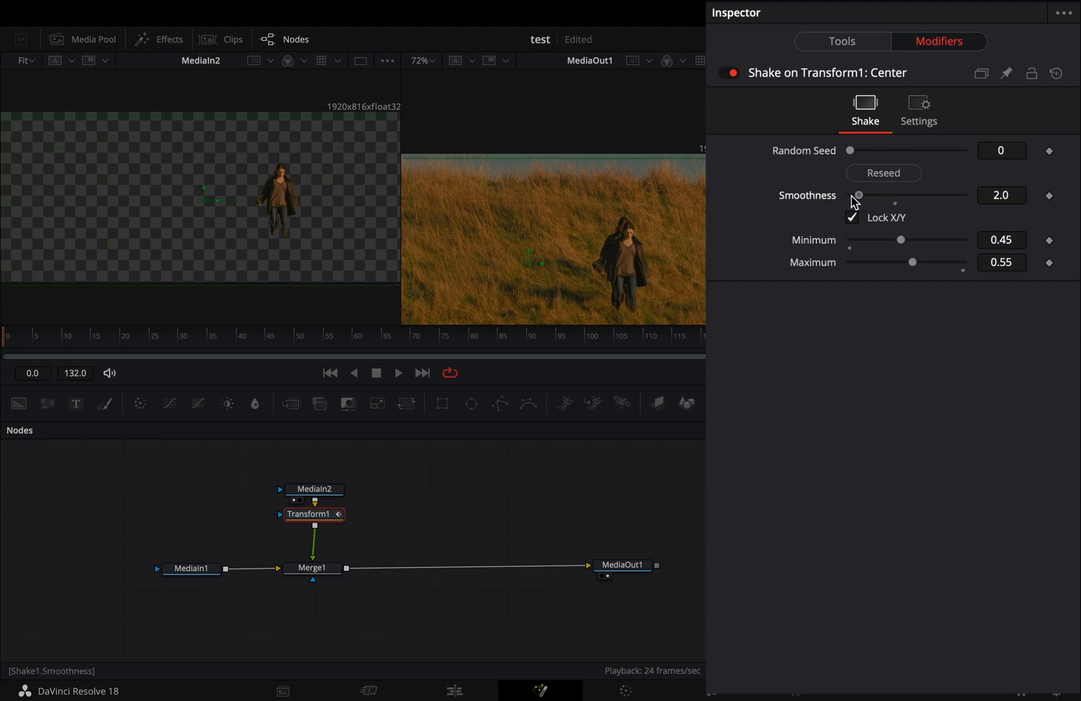
pyautogui.click(841, 41)
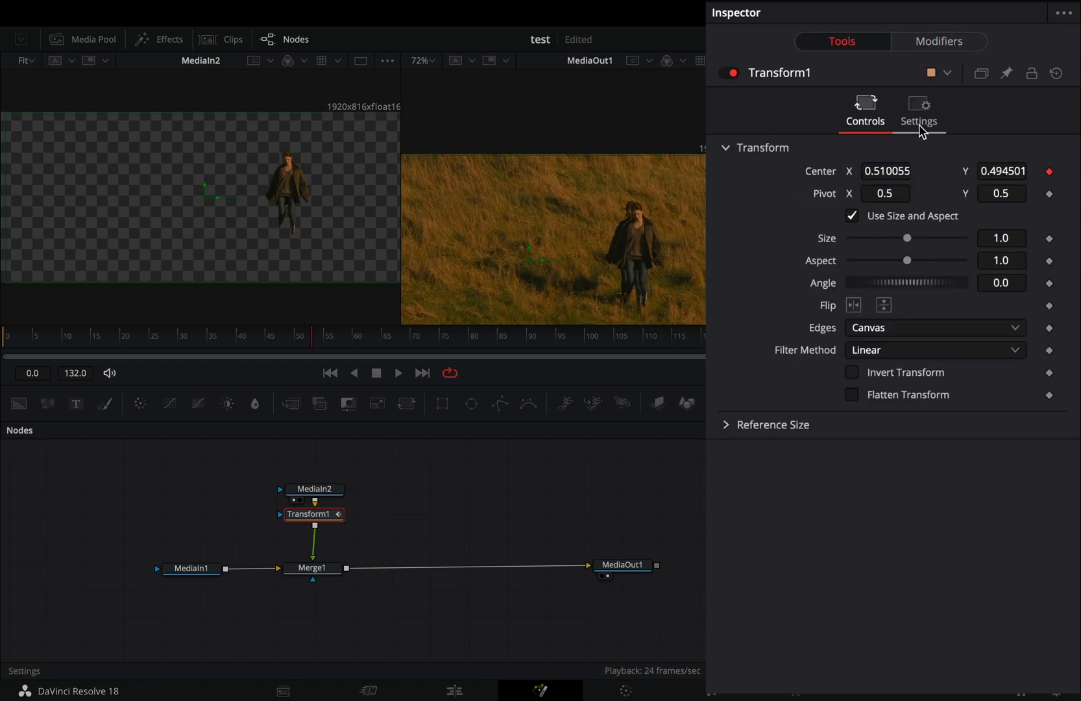
# Enable motion blur on Transform1 with quality 10 and shutter angle 1000
pyautogui.click(919, 110)
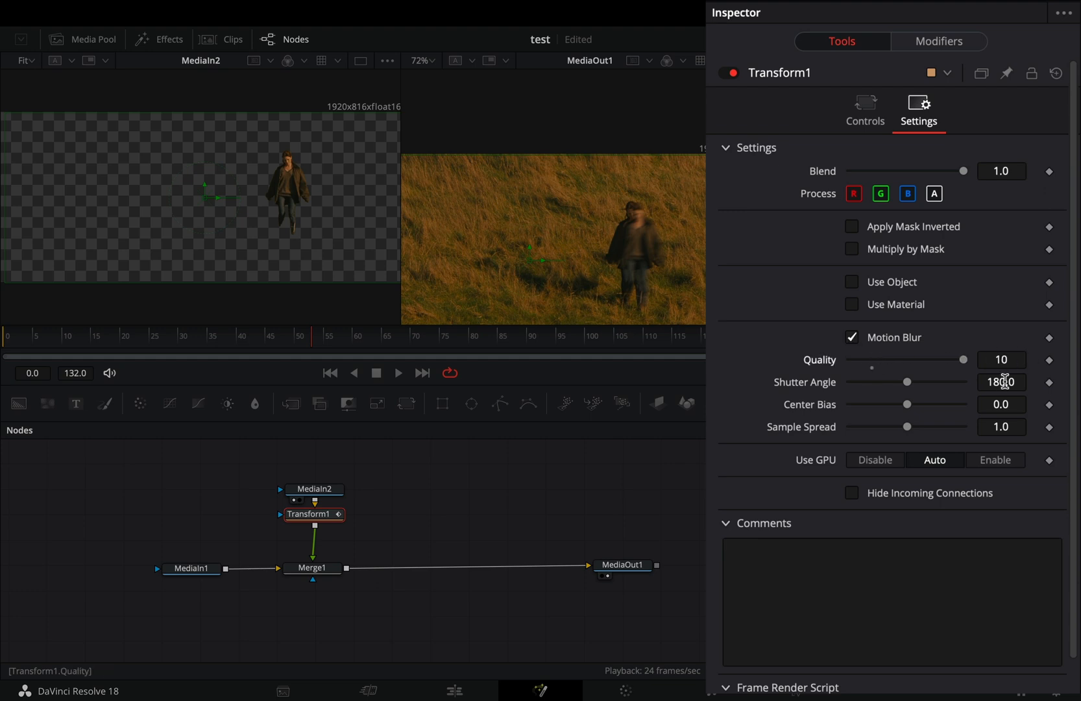
pyautogui.write('1000')
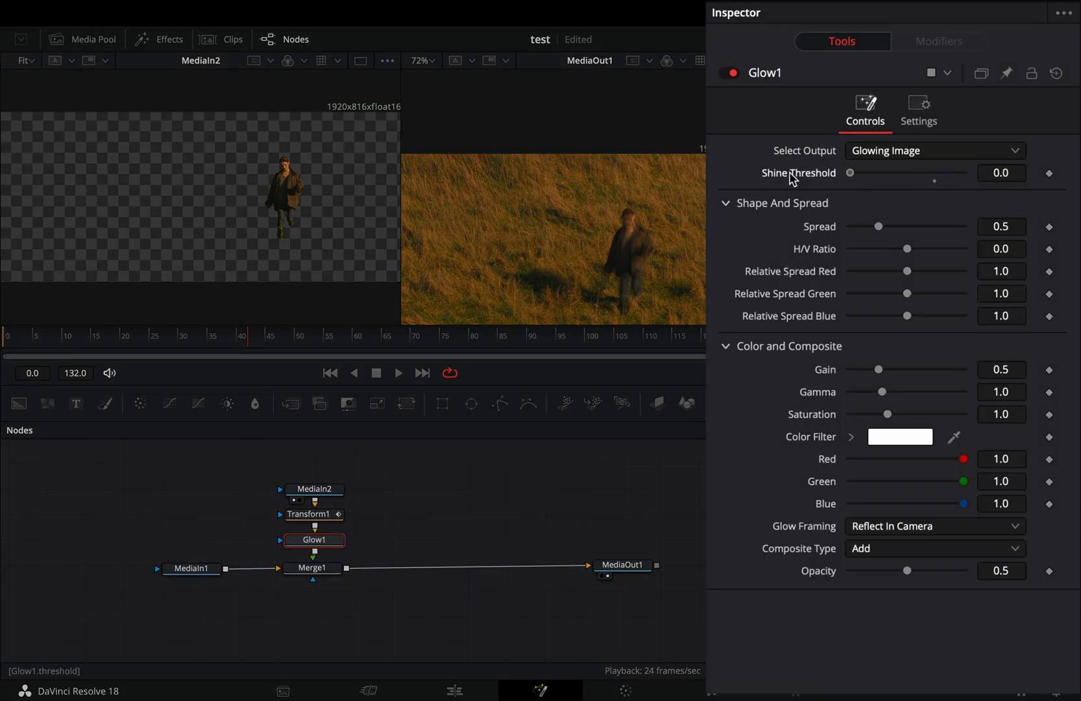
# Set the glow spread to 0.236 and drive its gain with a Shake modifier
pyautogui.moveTo(877, 226); pyautogui.dragTo(850, 226)
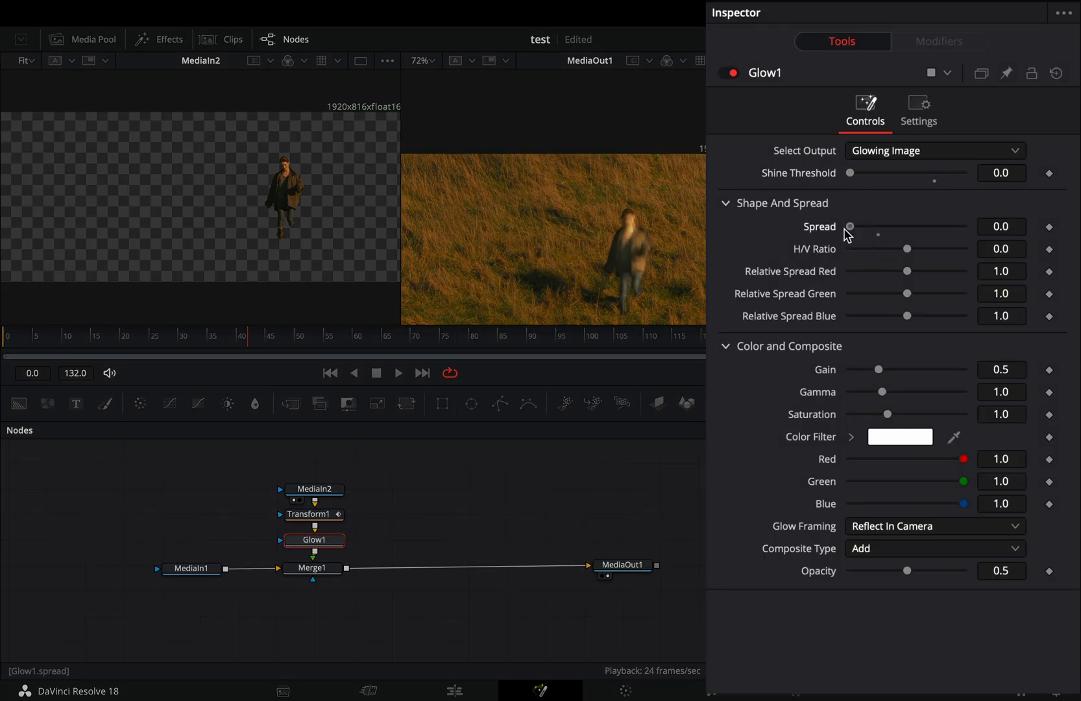
pyautogui.moveTo(849, 226); pyautogui.dragTo(863, 225)
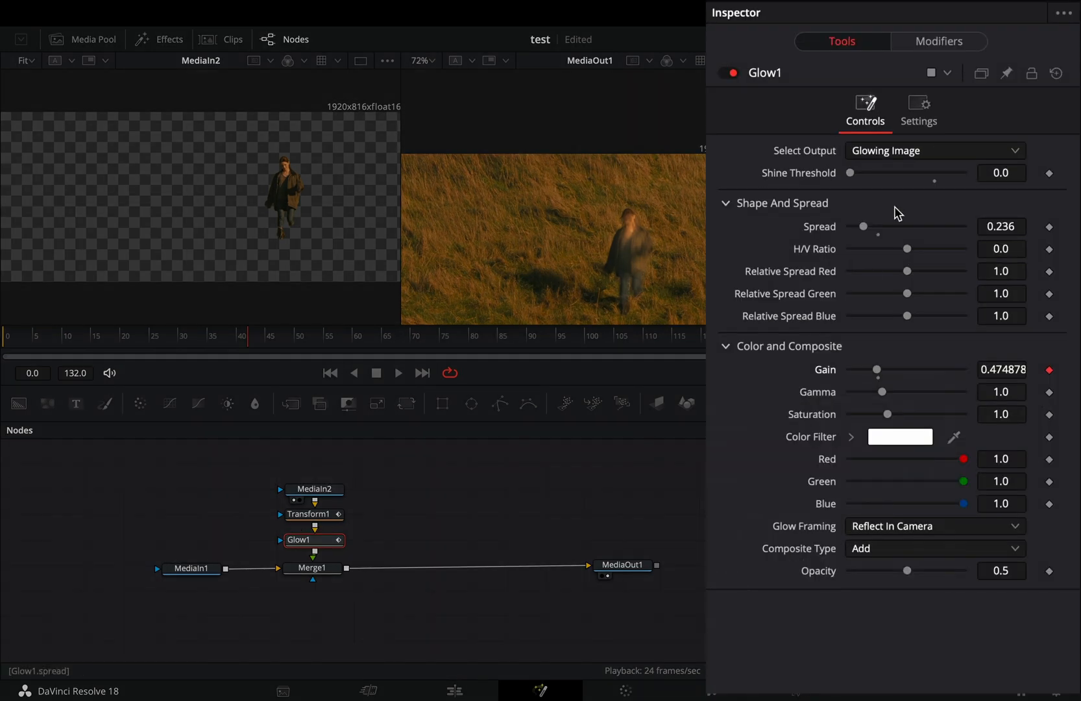
pyautogui.click(939, 42)
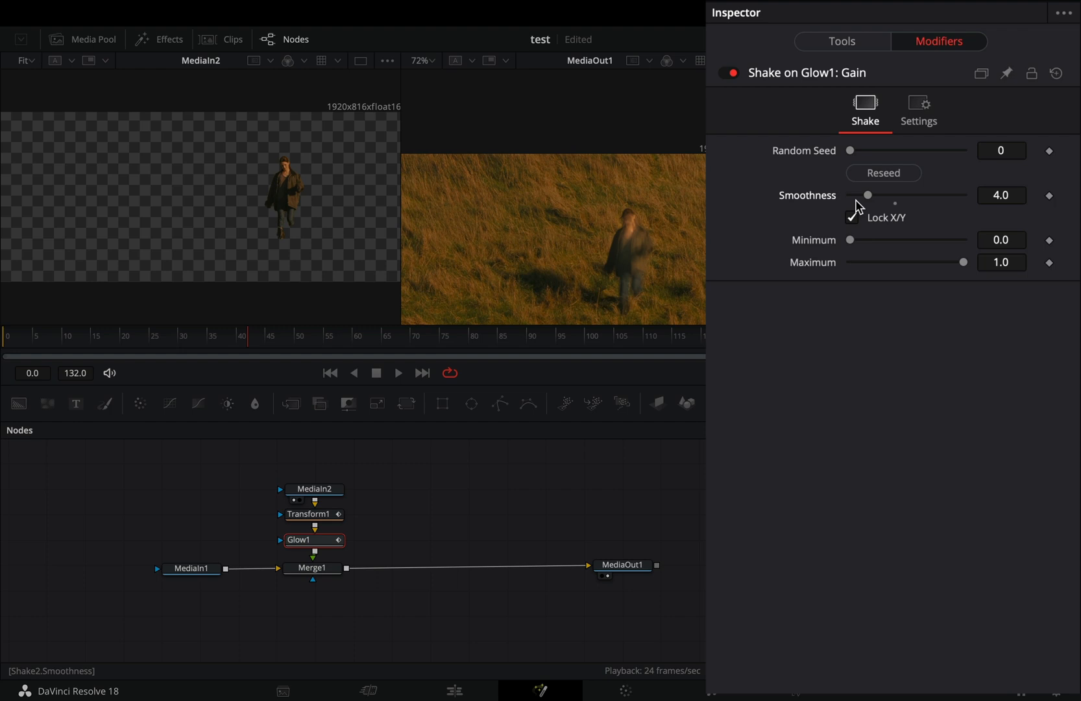
pyautogui.click(841, 42)
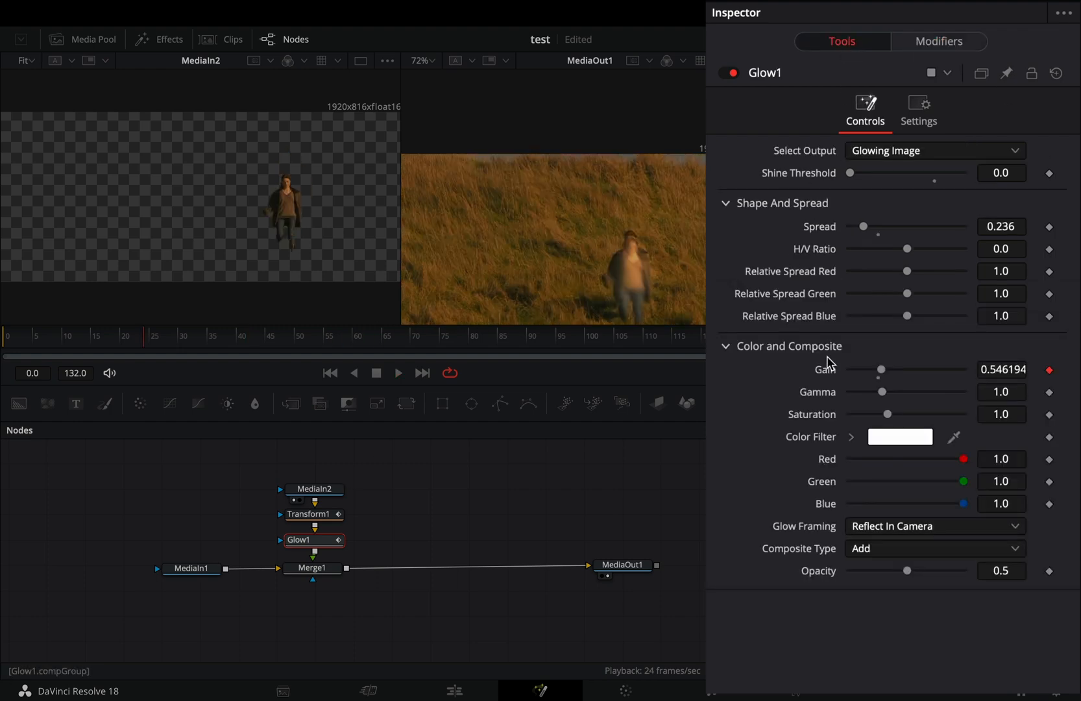
# Tint the glow cyan by lowering the red color filter to 0.622
pyautogui.moveTo(965, 458); pyautogui.dragTo(920, 458)
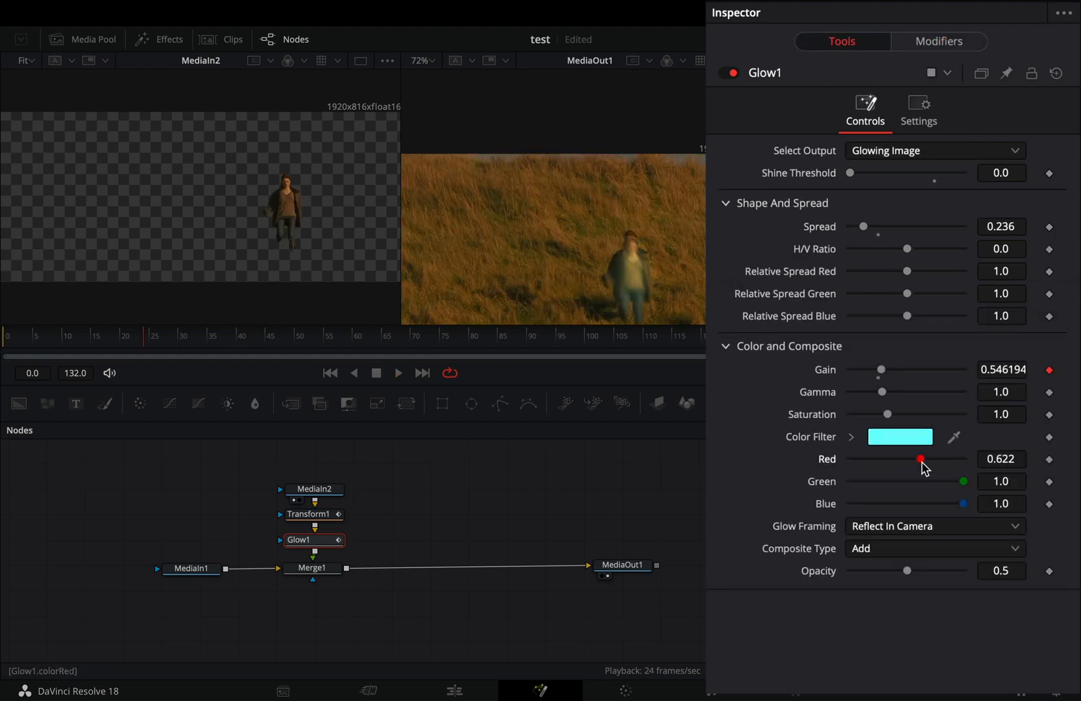
pyautogui.click(312, 568)
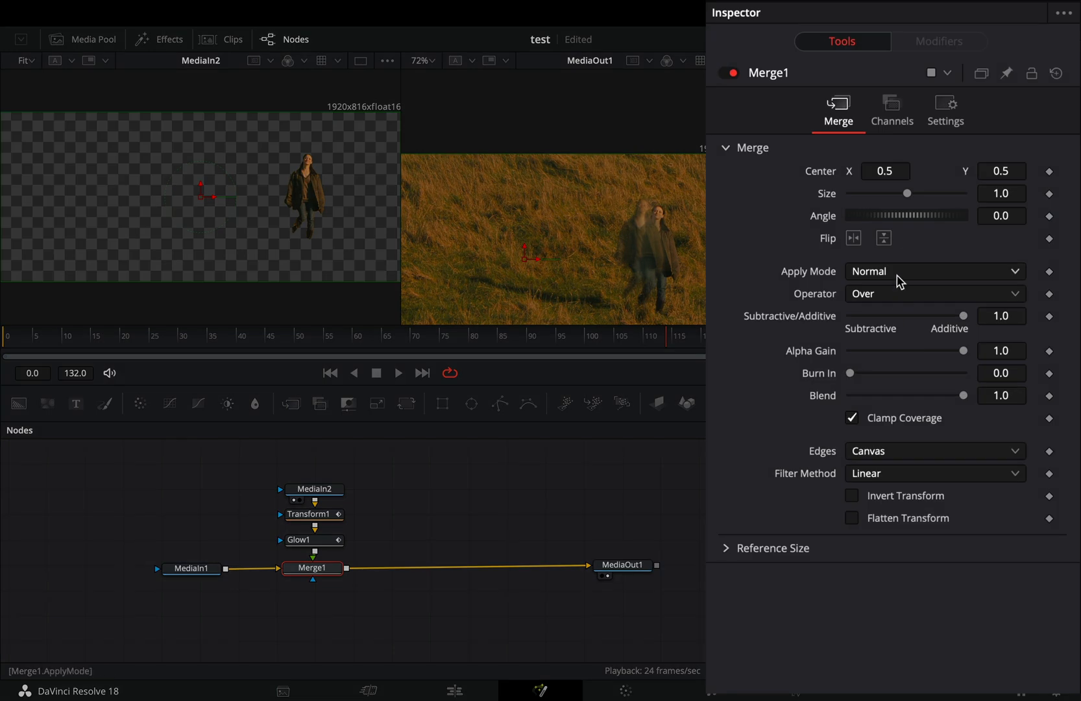
# Layer MediaIn2 over the ghost composite through Merge2 with alpha gain 0.866
pyautogui.click(933, 270)
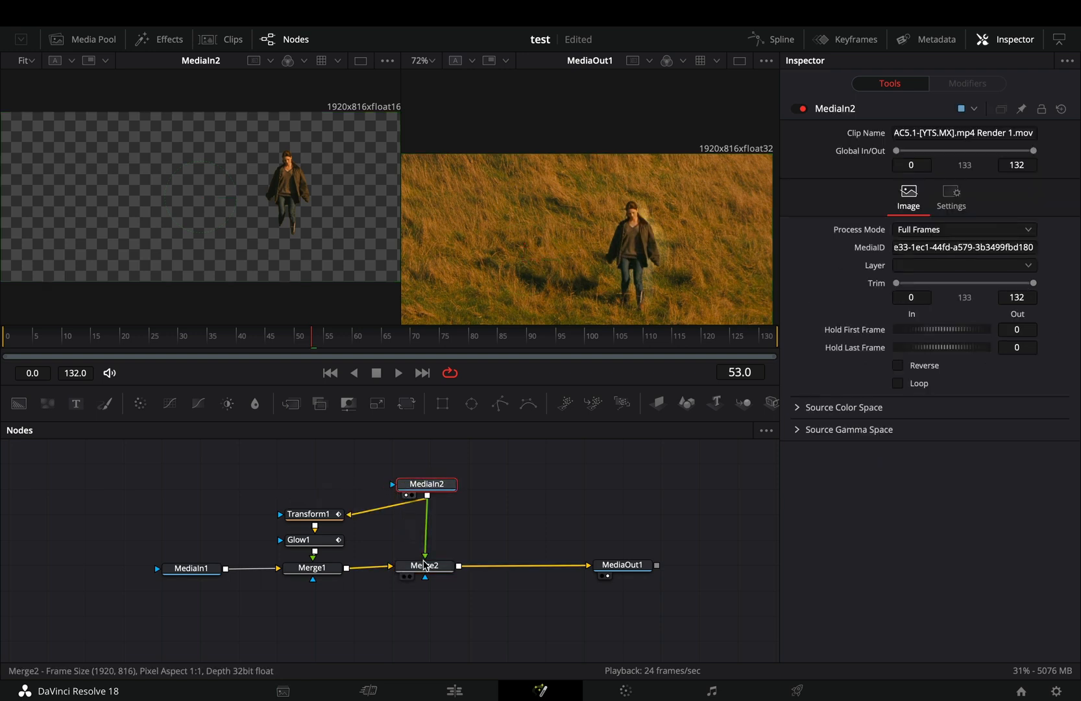
pyautogui.click(425, 564)
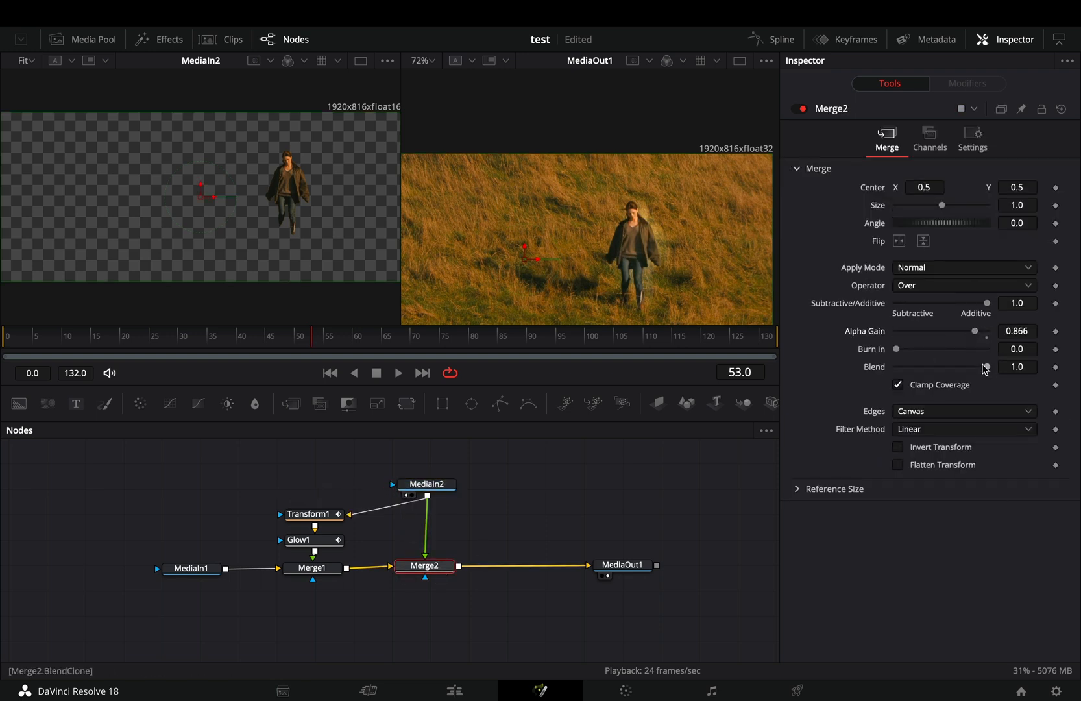